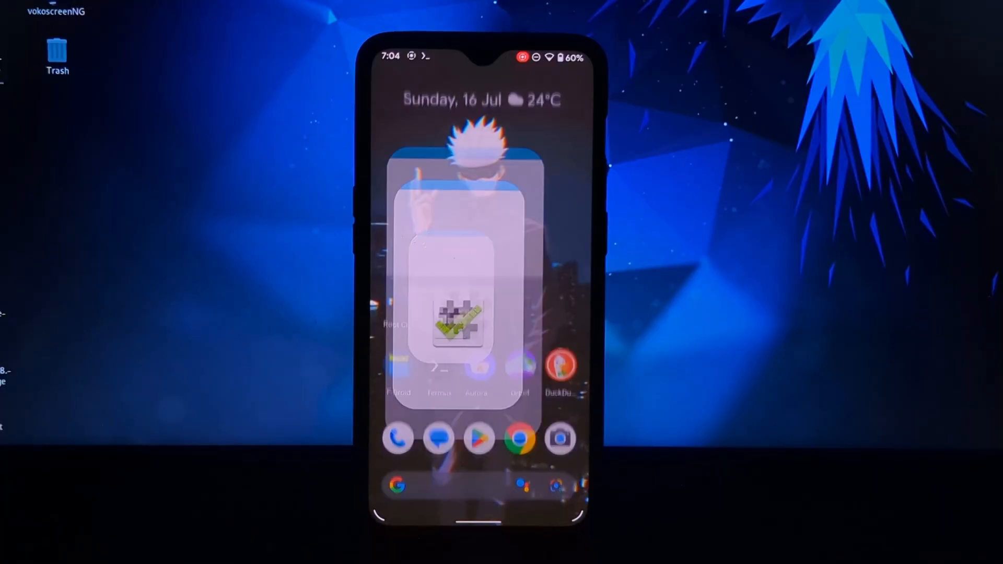
Step: Verify root status of the OnePlus A6013 on Android 11 in Root Checker Basic
{"action": "left_click", "coordinate": [458, 317]}
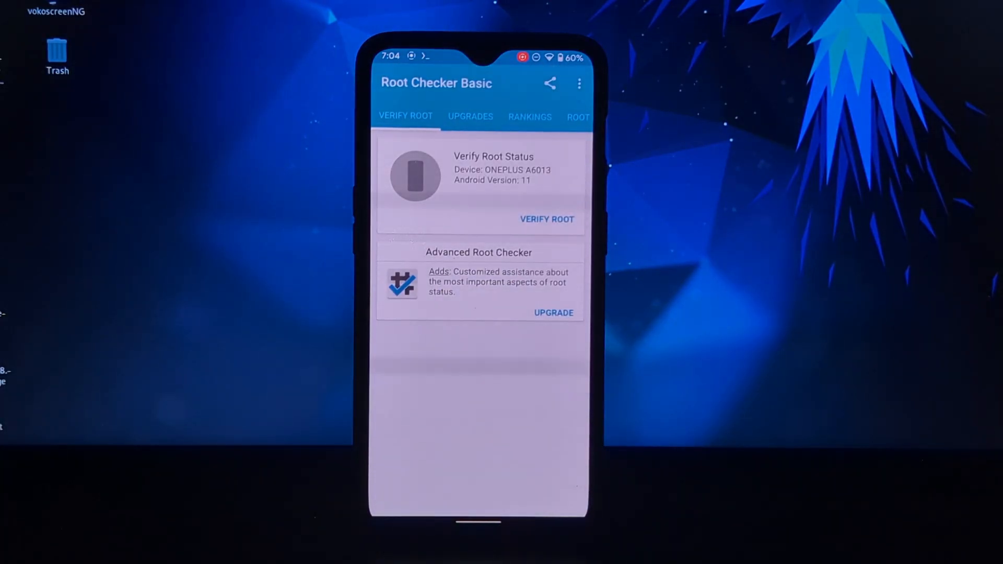
{"action": "left_click", "coordinate": [547, 220]}
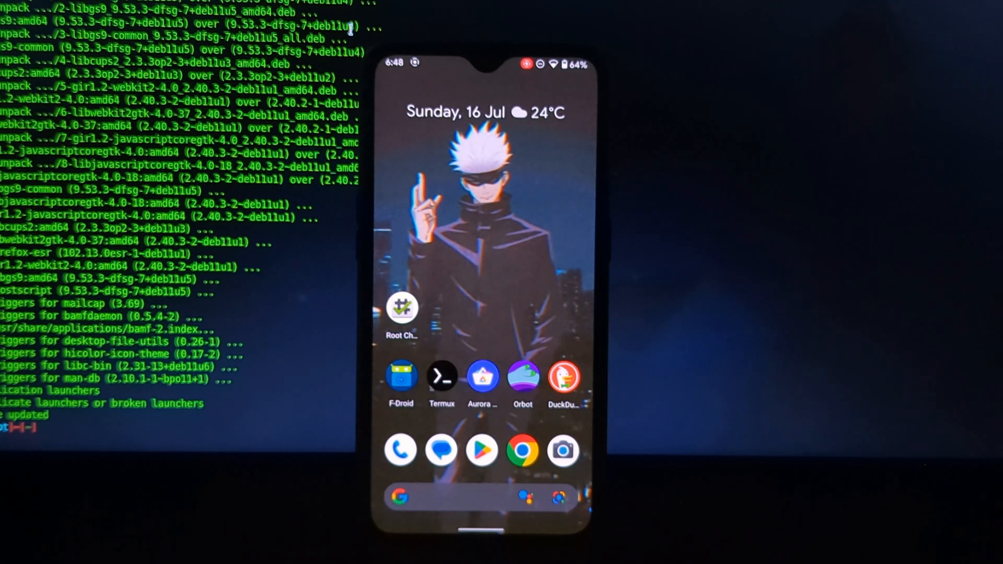
Step: Search F-Droid for 'ter' and view the already-installed Termux listing
{"action": "left_click", "coordinate": [442, 378]}
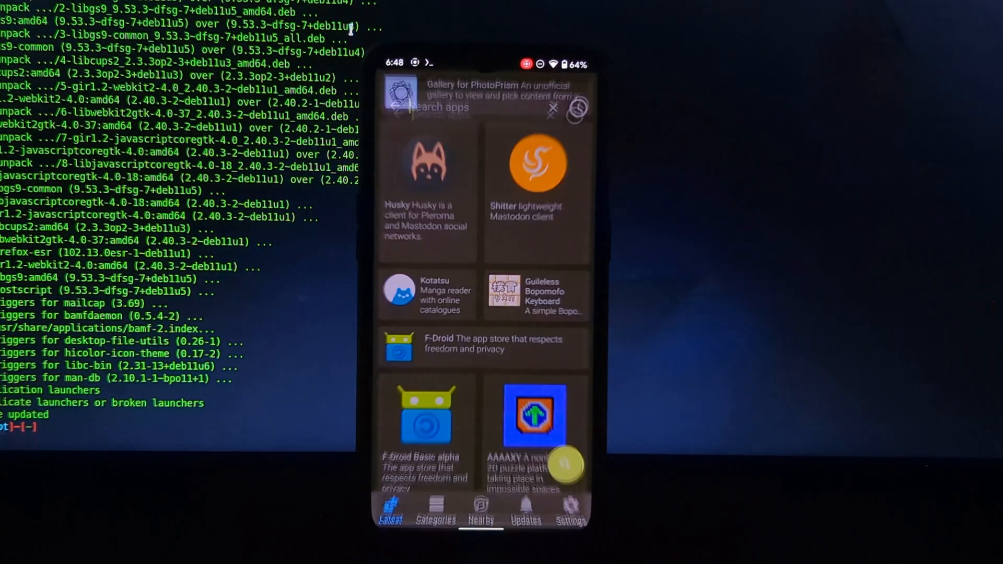
{"action": "type", "text": "ter"}
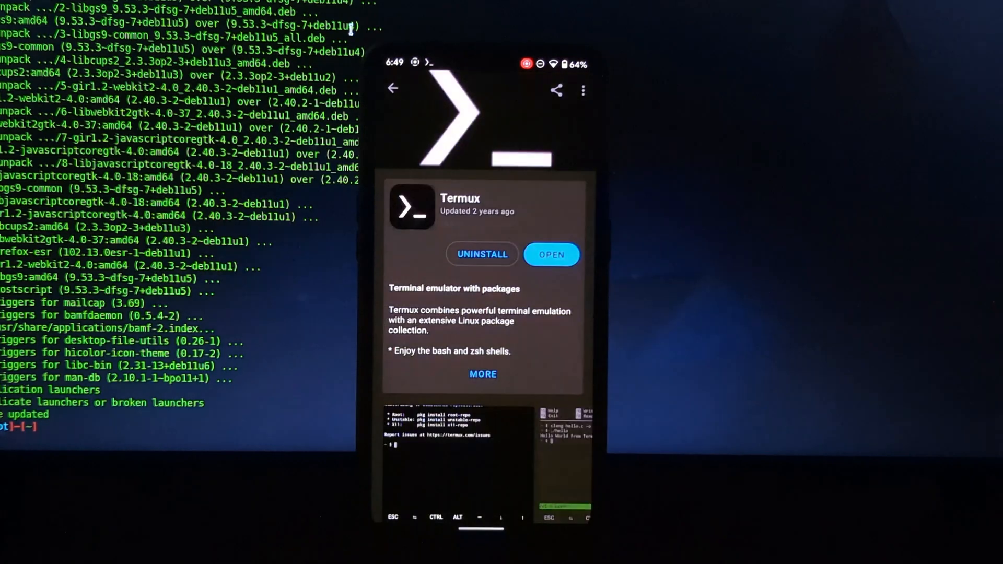
{"action": "left_click", "coordinate": [393, 88]}
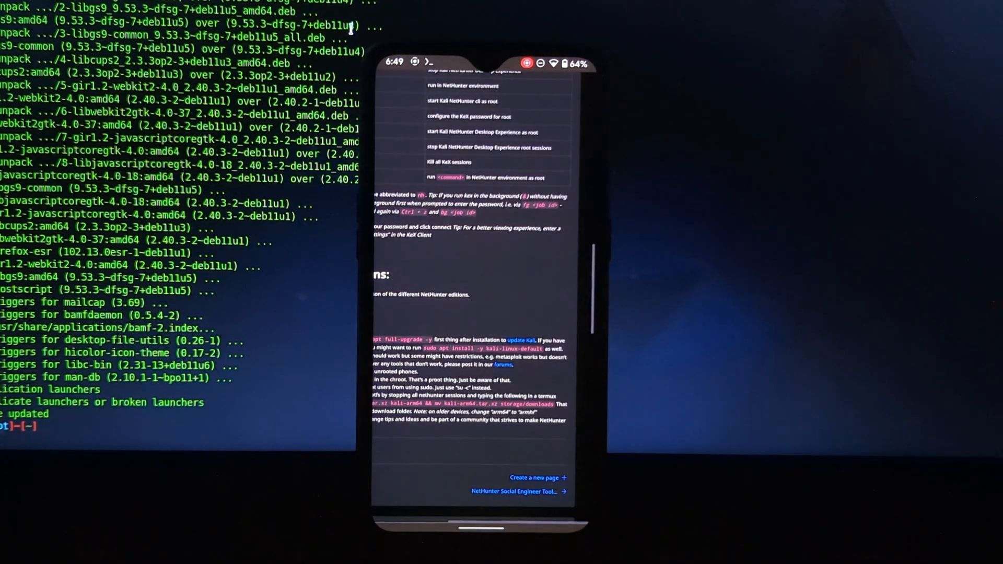
Step: Scroll the NetHunter docs to the rootless Installation commands (termux-setup-storage, wget)
{"action": "scroll", "scroll_direction": "down", "scroll_amount": 3}
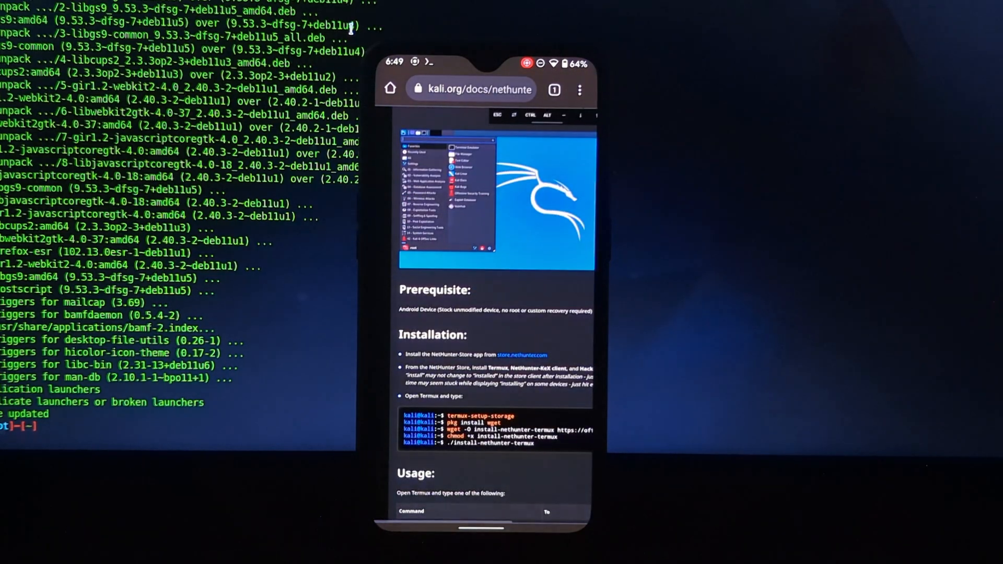
{"action": "scroll", "scroll_direction": "down", "scroll_amount": 3}
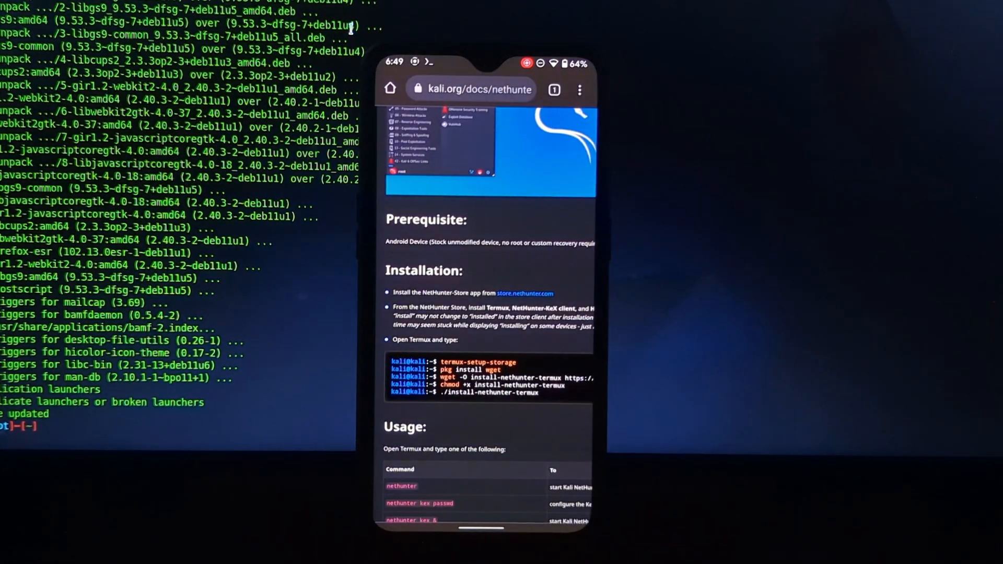
{"action": "double_click", "coordinate": [468, 370]}
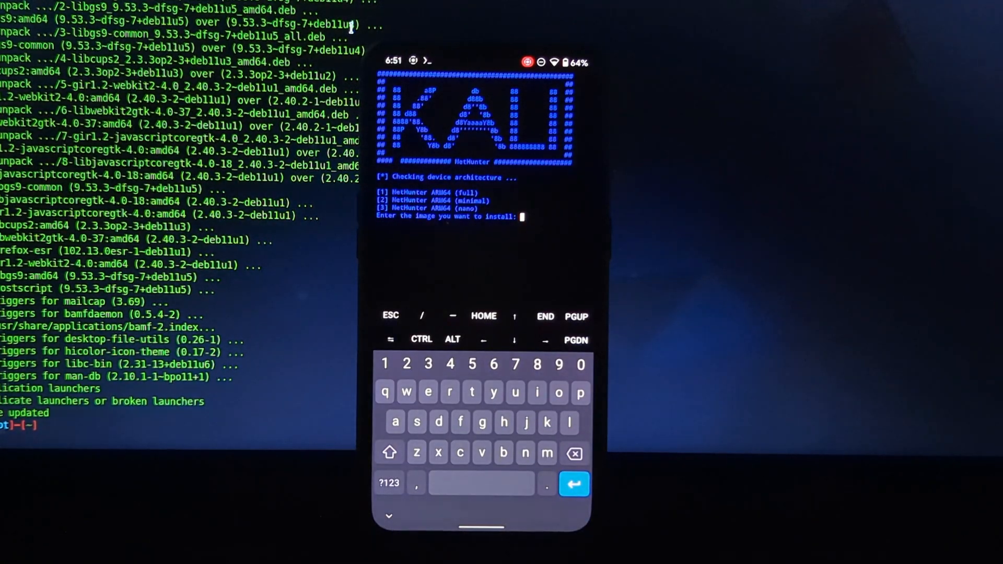
Step: Choose option 1, NetHunter ARM64 (full), in the rootless installer
{"action": "type", "text": "1"}
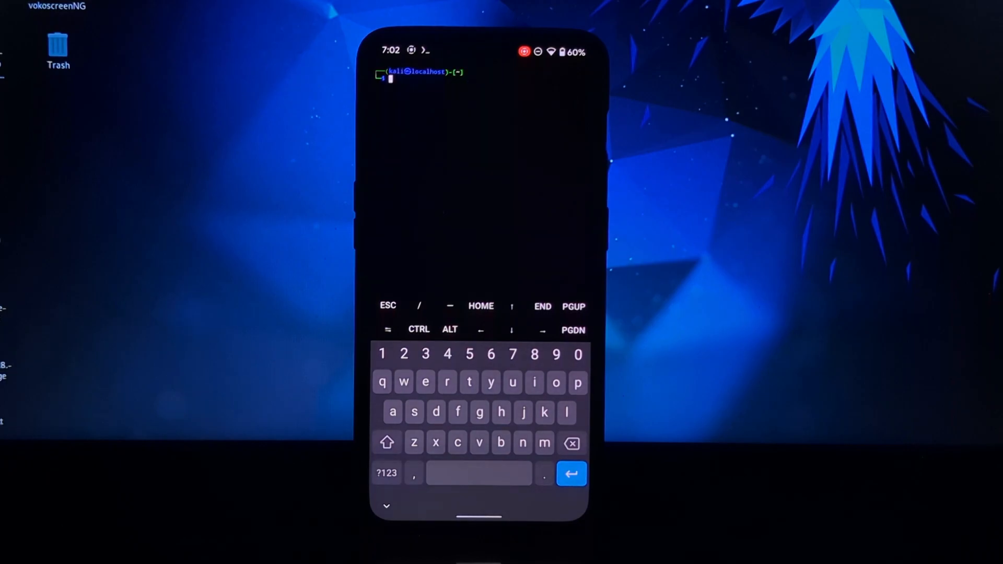
Step: Enter 'cat /etc/os-release' at the Kali shell prompt to query the OS version
{"action": "type", "text": "cat /"}
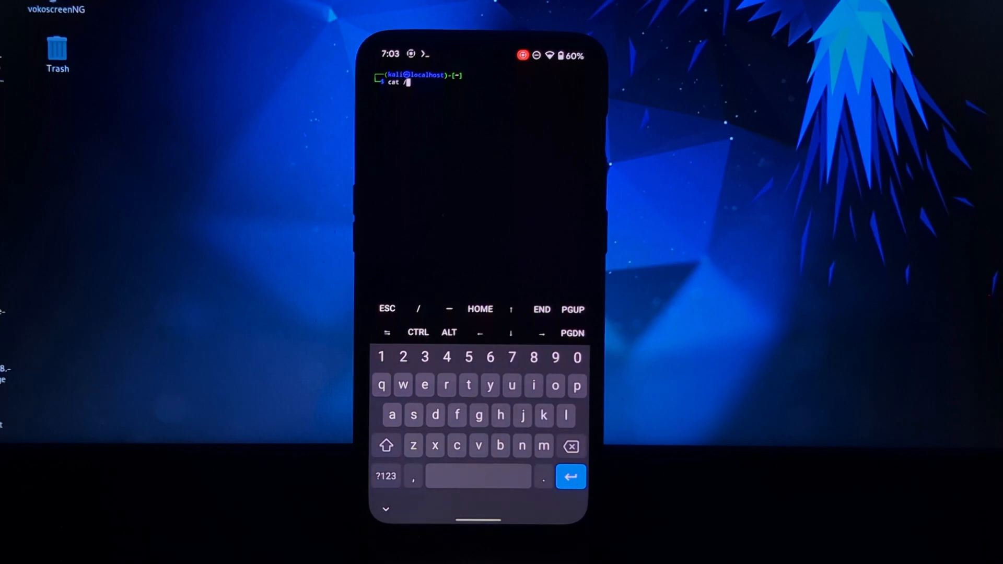
{"action": "type", "text": "etc/"}
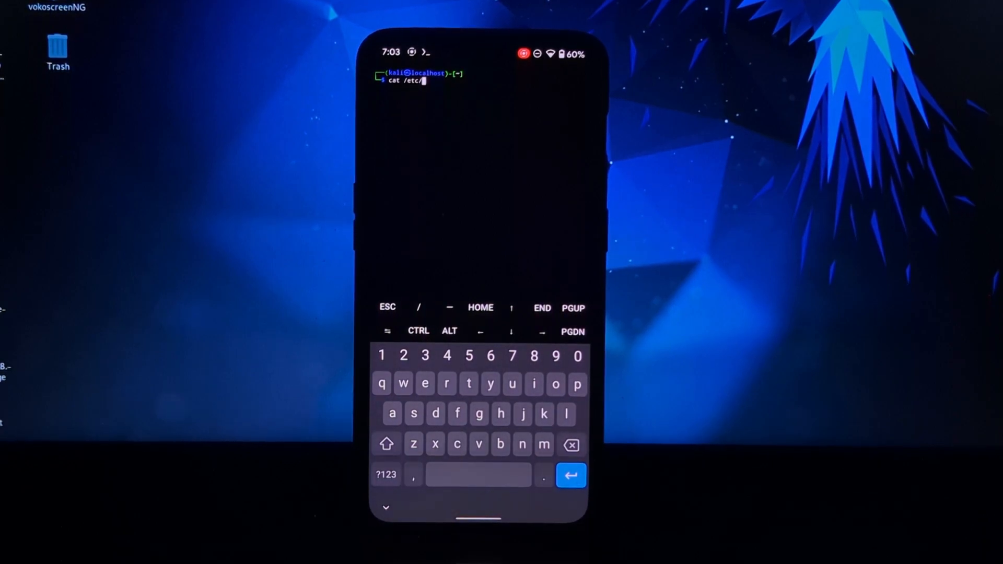
{"action": "type", "text": "os"}
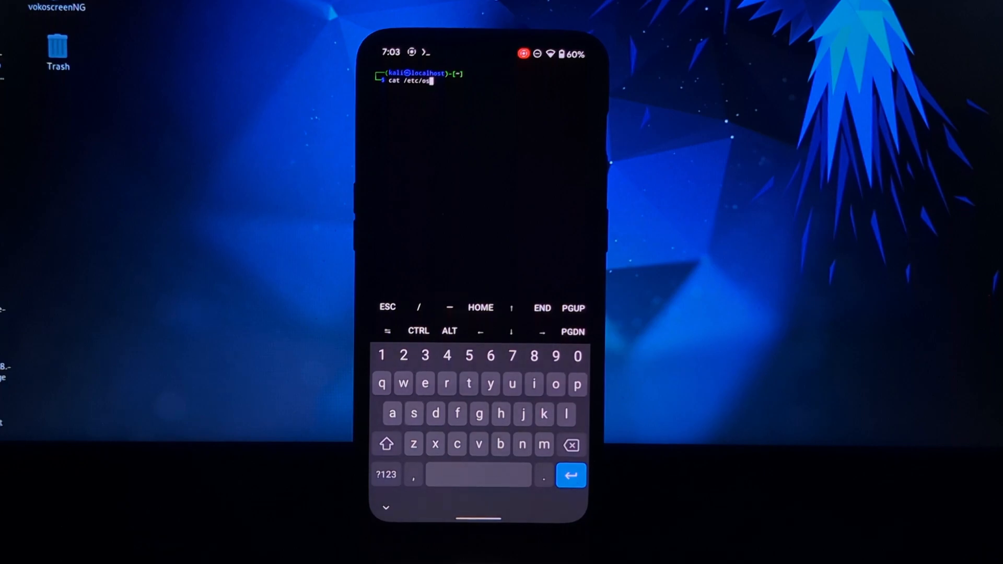